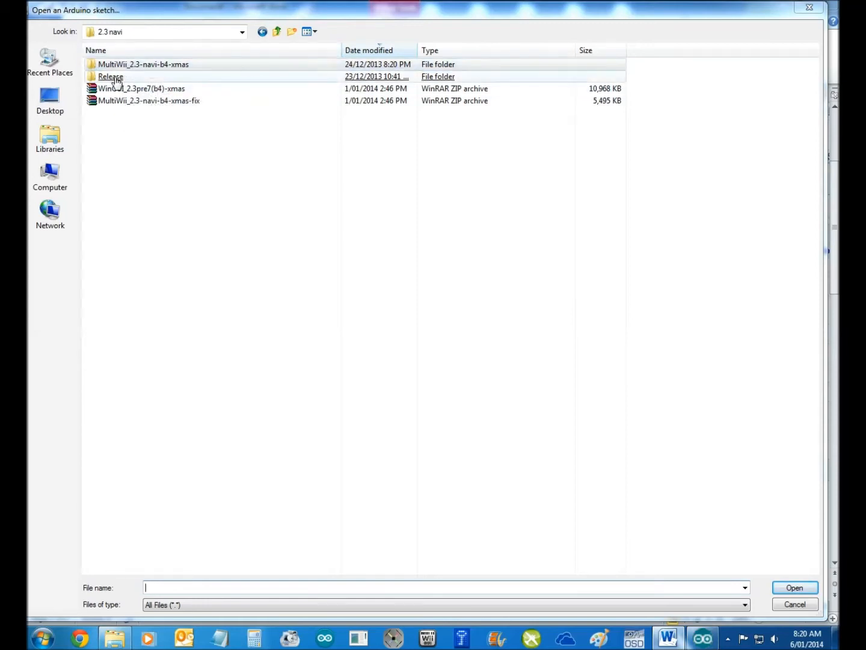
Enter the MultiWii_2.3-navi-b4-xmas folder and select the MultiWii sketch file
left_click(143, 64)
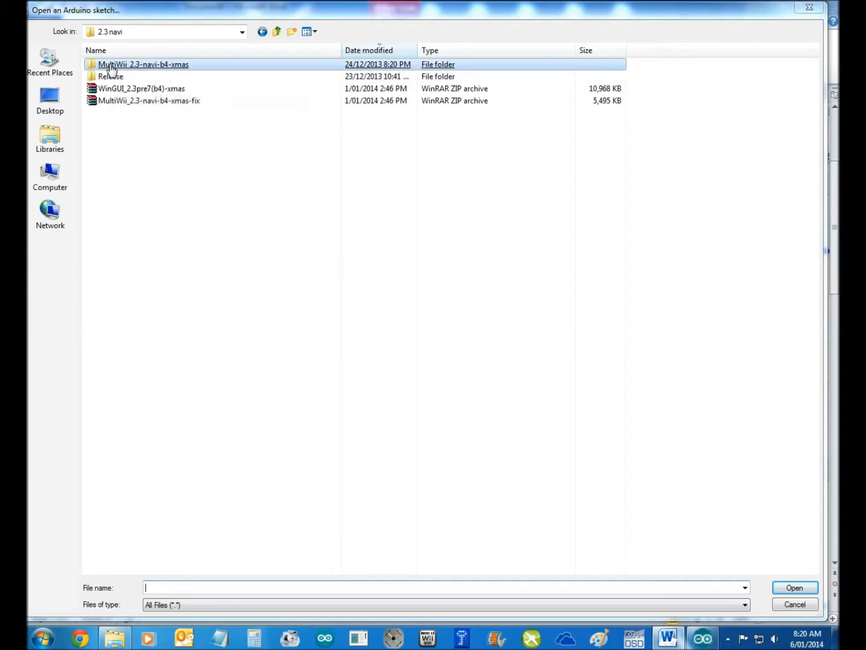
mouse_move(162, 68)
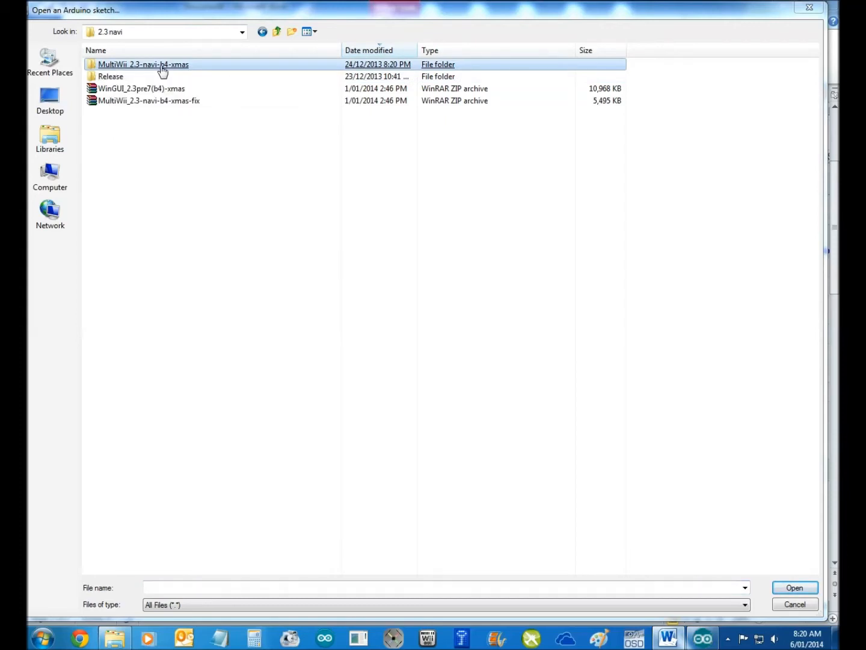
double_click(143, 64)
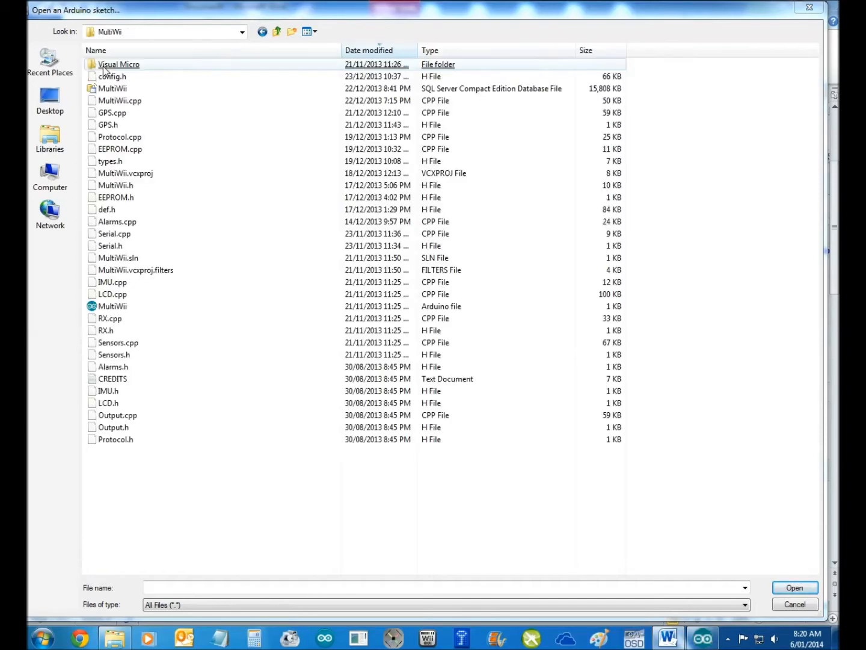
left_click(112, 306)
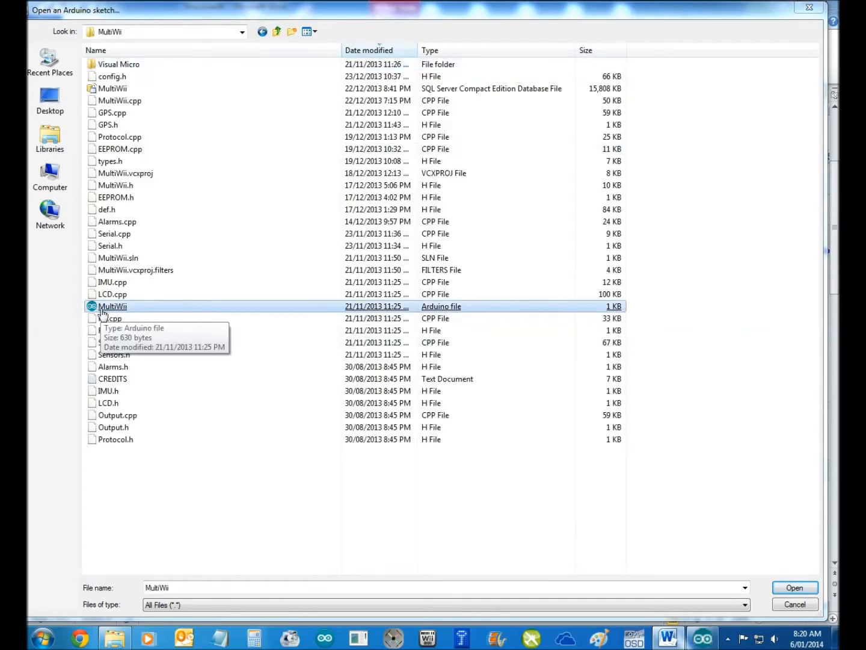
Open the MultiWii sketch and switch to its config.h tab
left_click(794, 587)
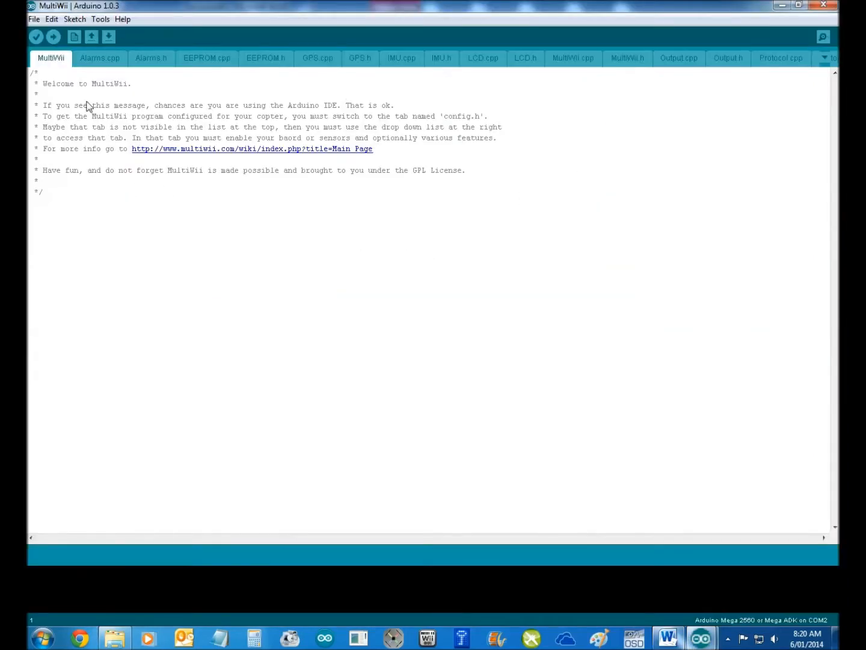
left_click(825, 58)
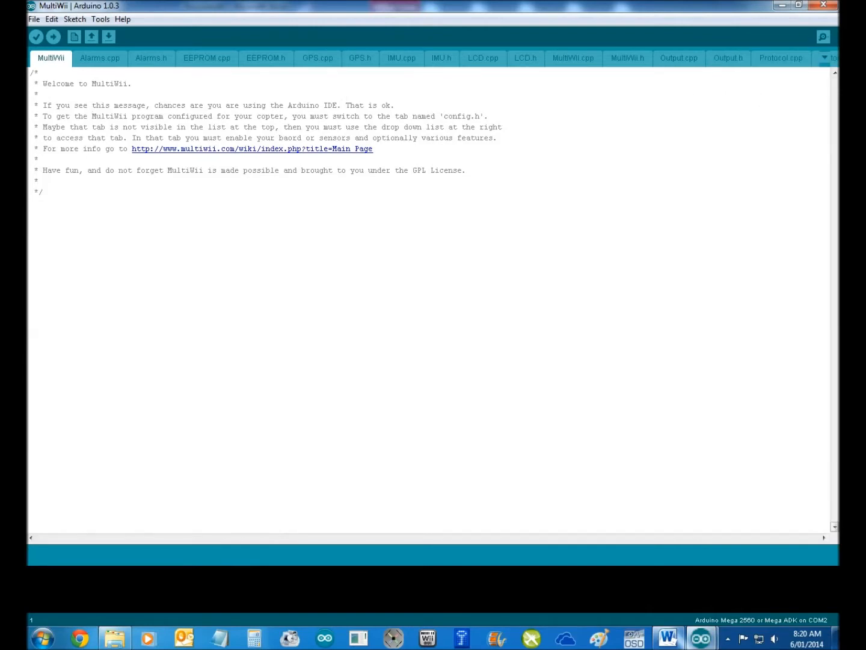
left_click(824, 58)
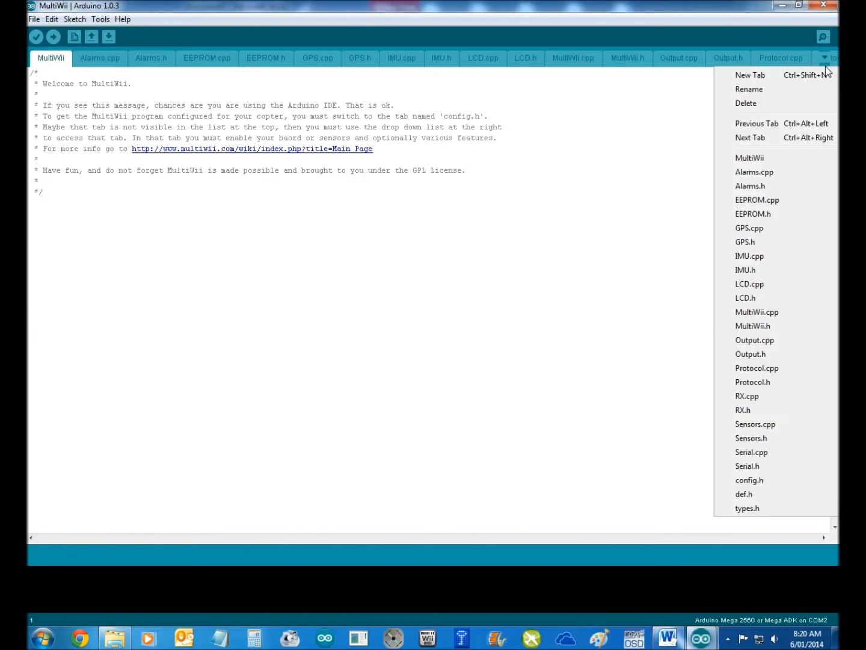
left_click(750, 480)
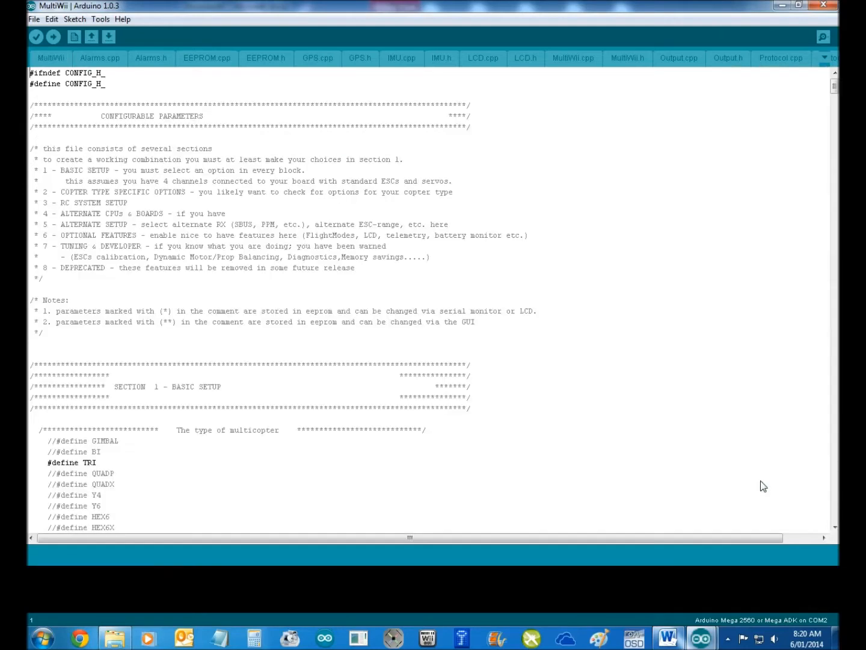
mouse_move(599, 427)
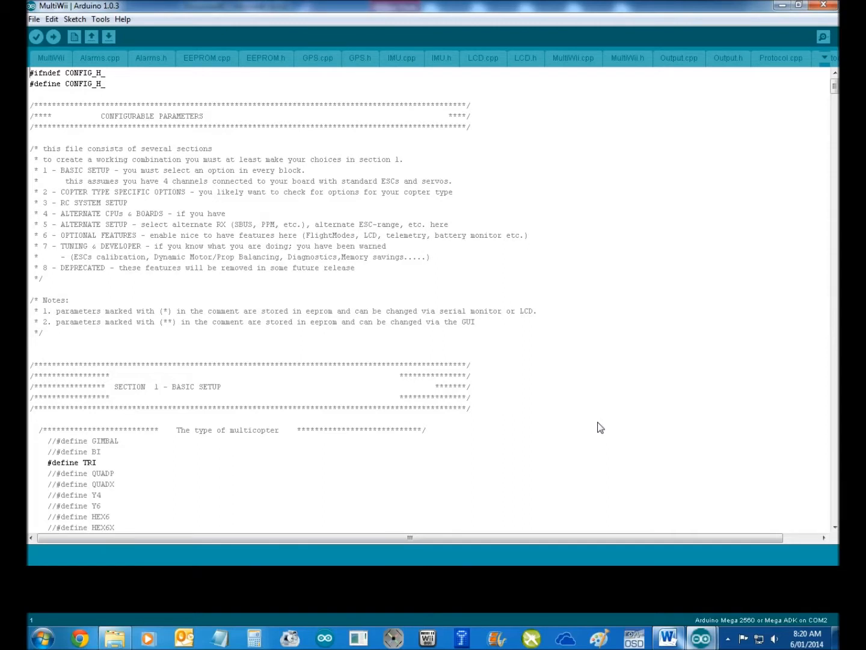
mouse_move(460, 323)
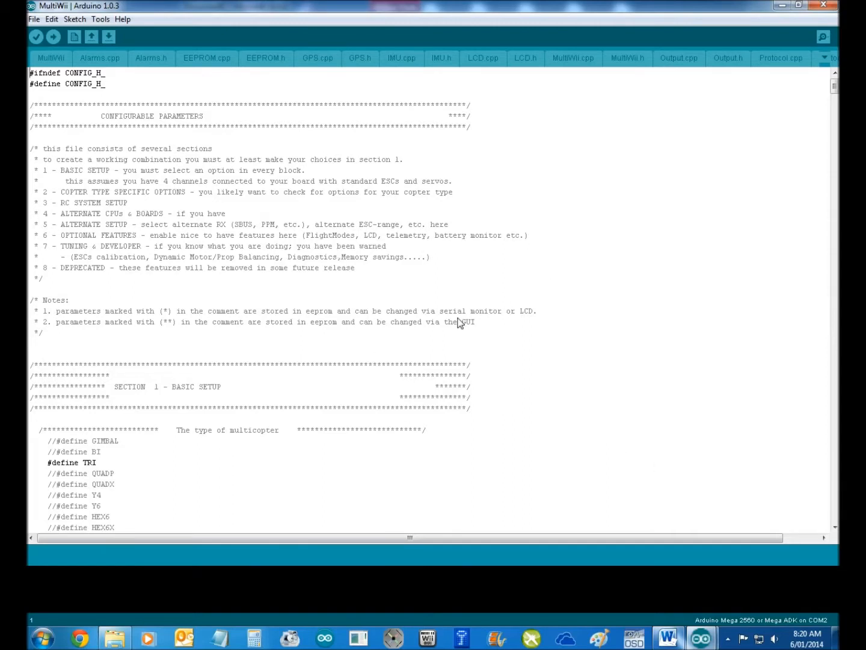
mouse_move(522, 350)
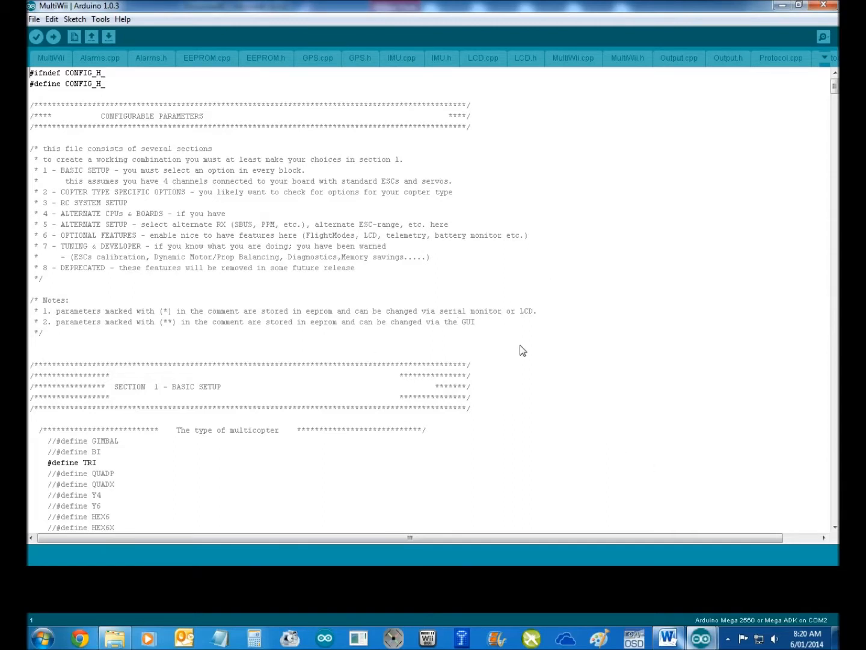
Comment out #define TRI and uncomment #define QUADX
scroll("down", 3)
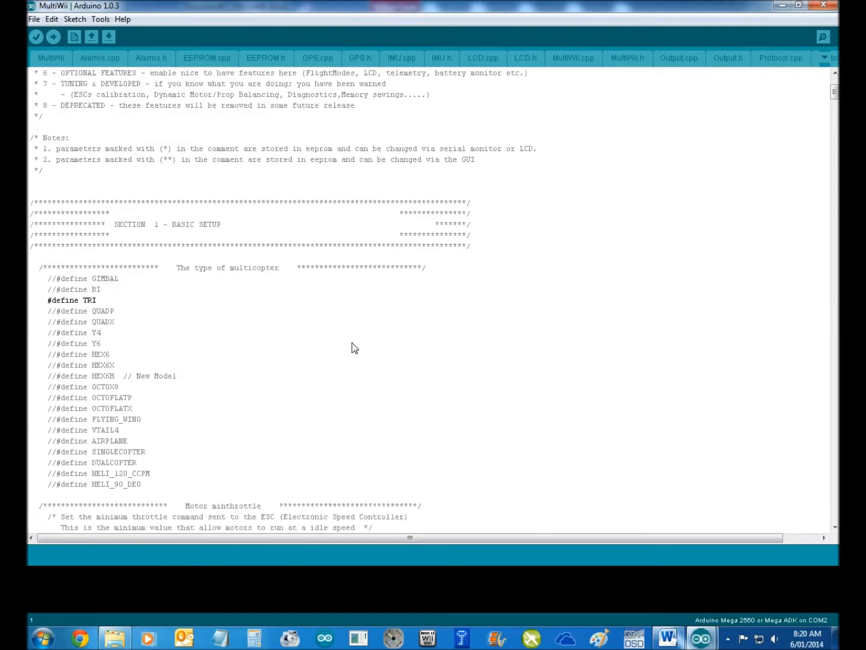
left_click(49, 300)
type("//")
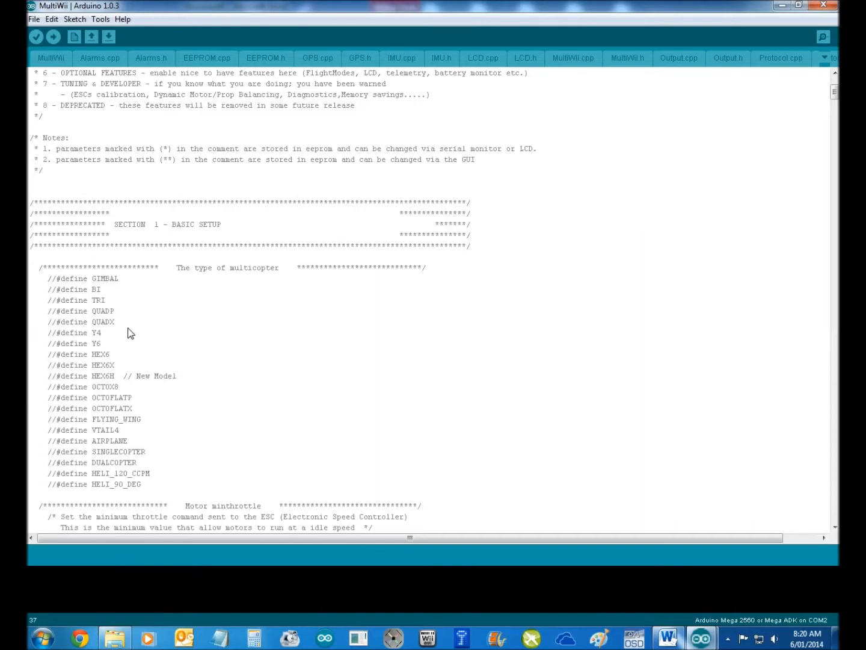
left_click(50, 322)
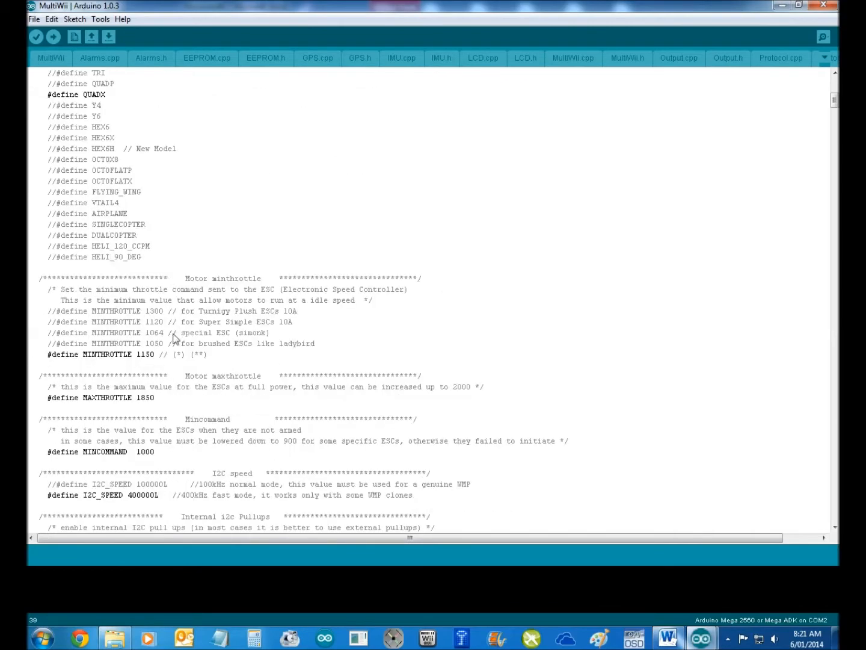
mouse_move(257, 357)
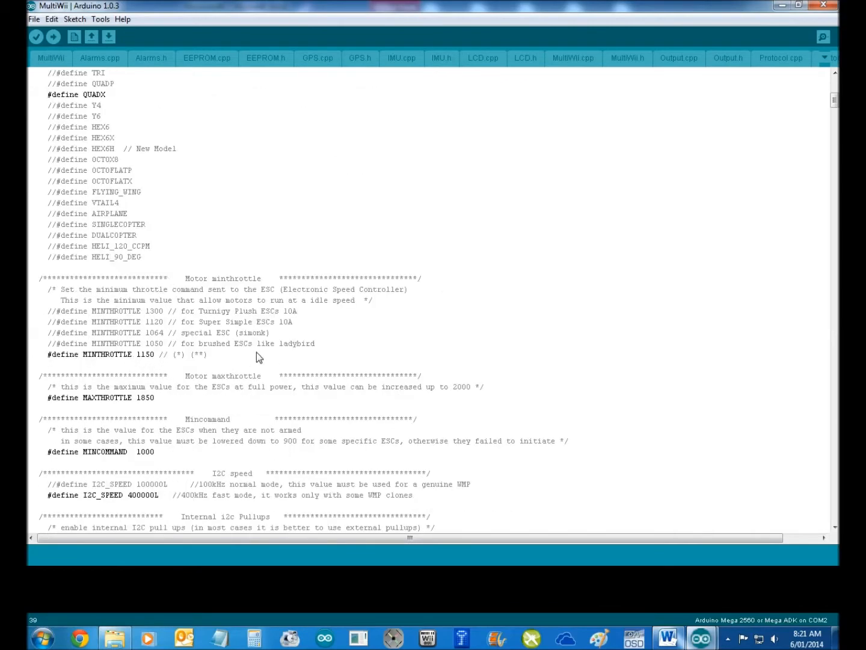
Scroll down to the sensor board list to enable FFIMUv2
scroll("down", 3)
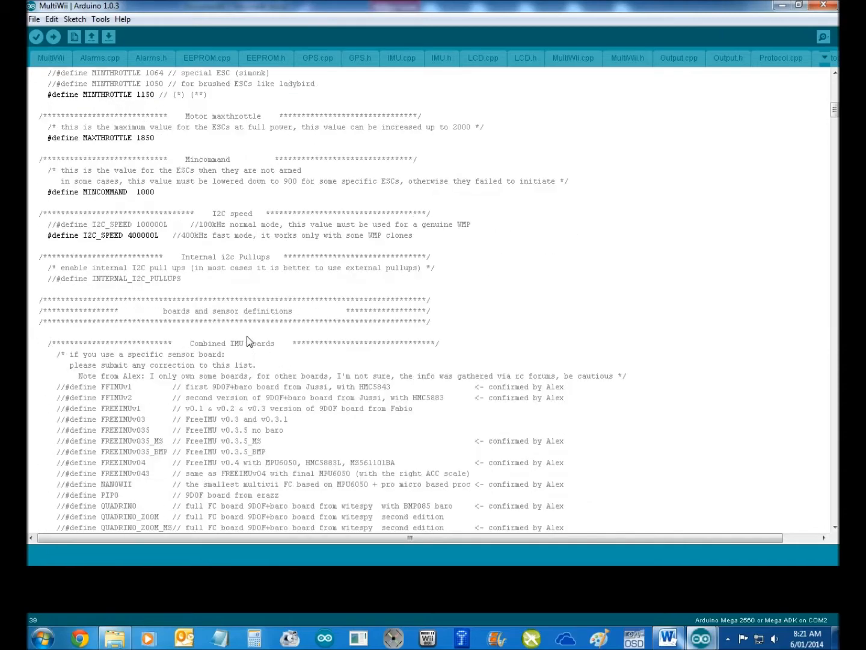
scroll("down", 3)
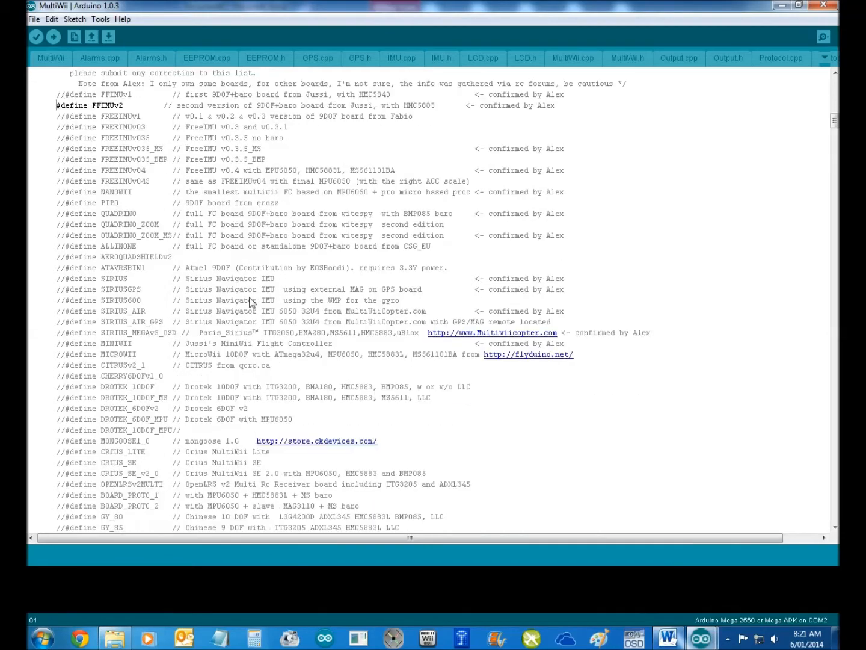
scroll("down", 3)
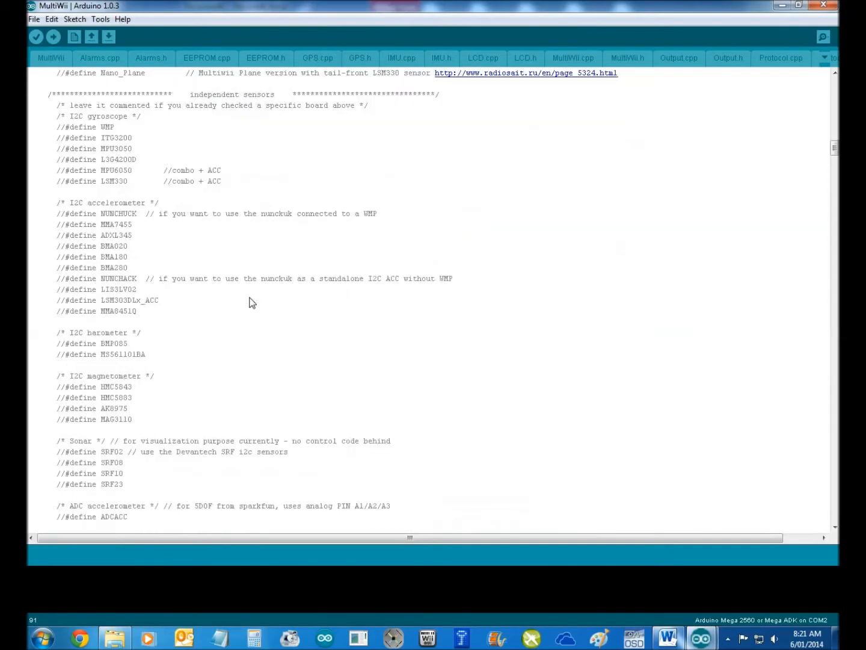
scroll("down", 3)
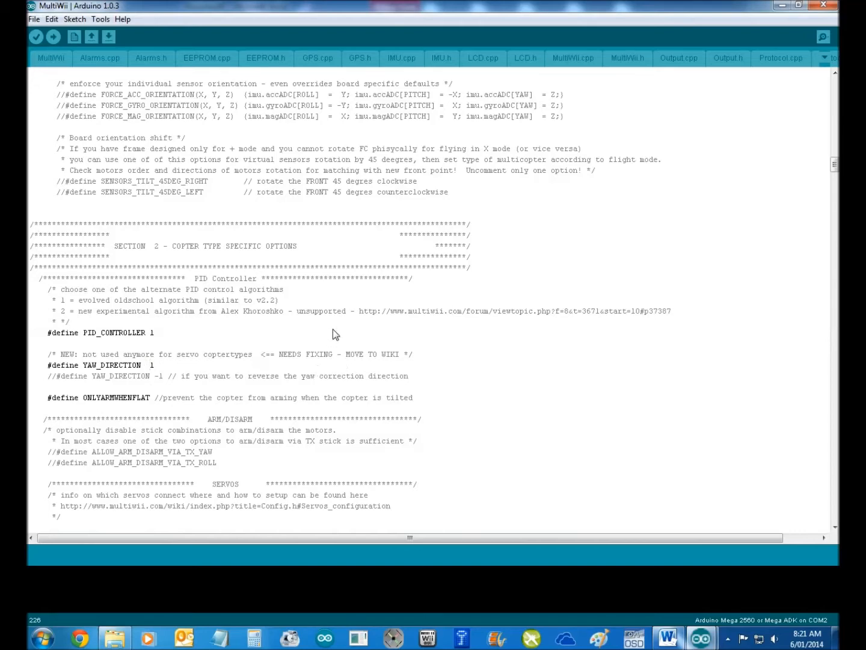
scroll("down", 3)
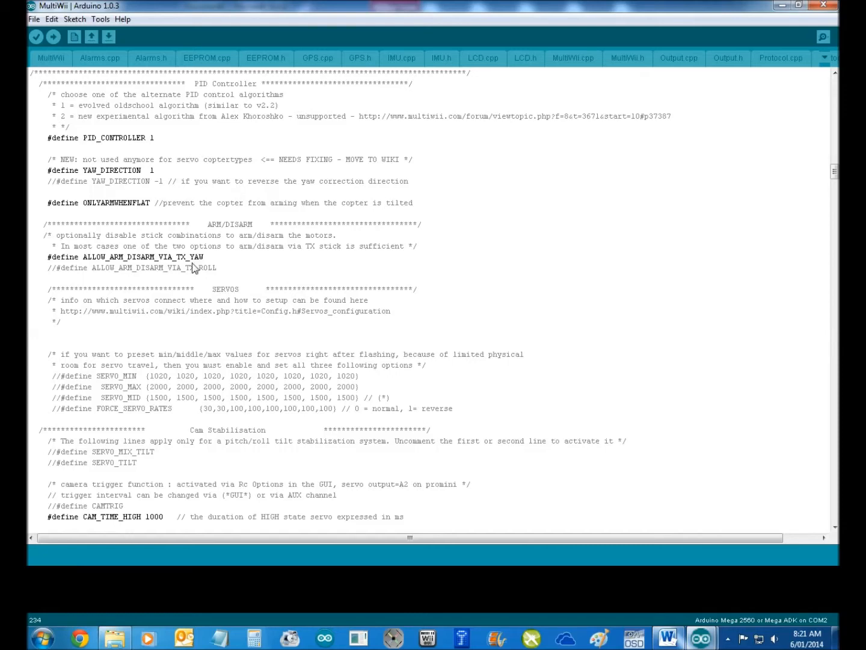
scroll("down", 3)
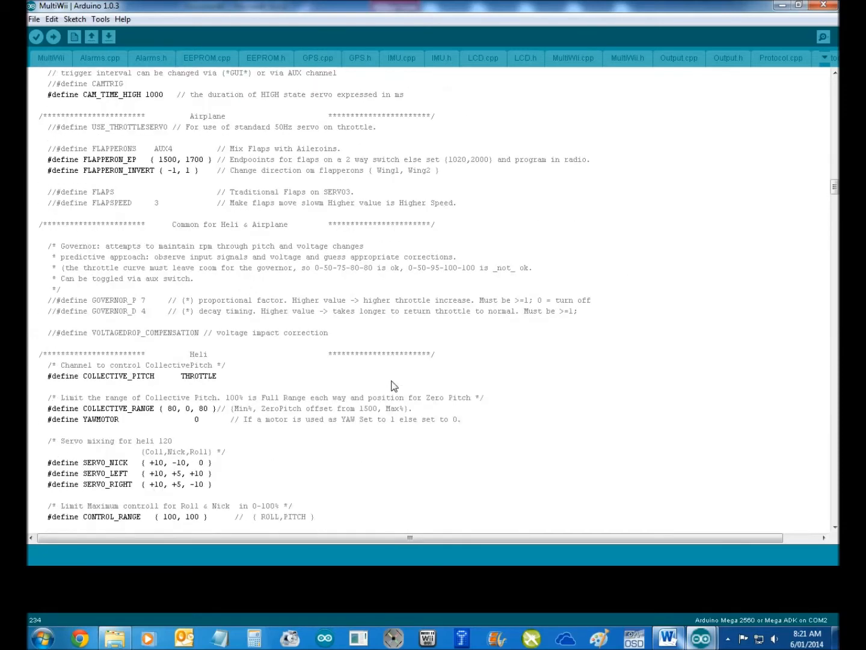
scroll("down", 3)
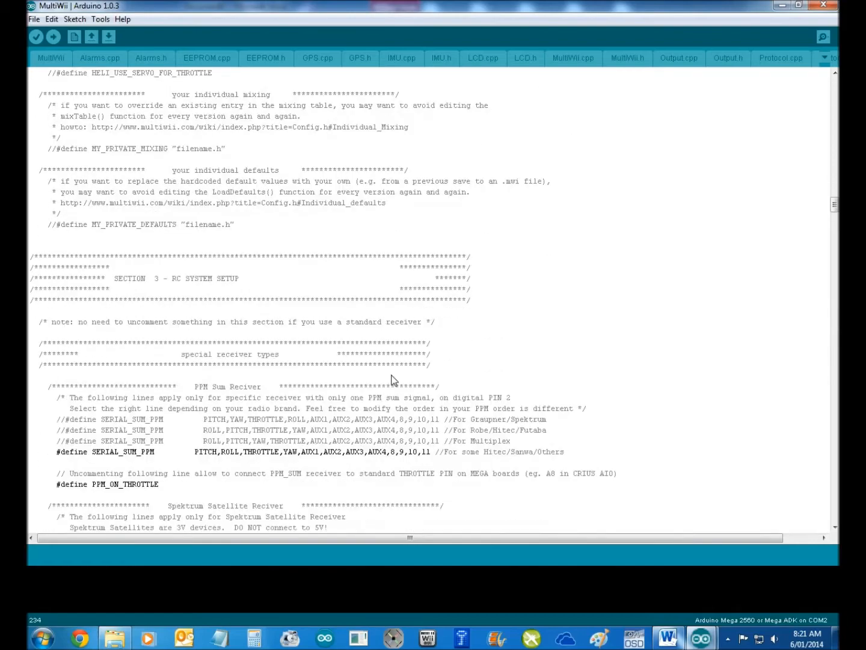
scroll("down", 3)
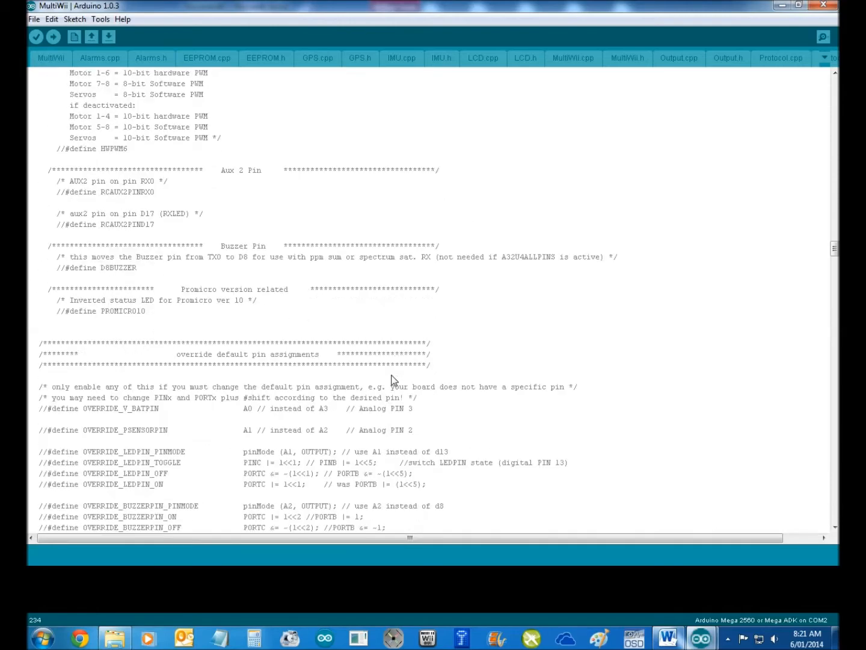
Replace SERIAL0_COM_SPEED with 115200 and SERIAL2_COM_SPEED with 38400
scroll("down", 3)
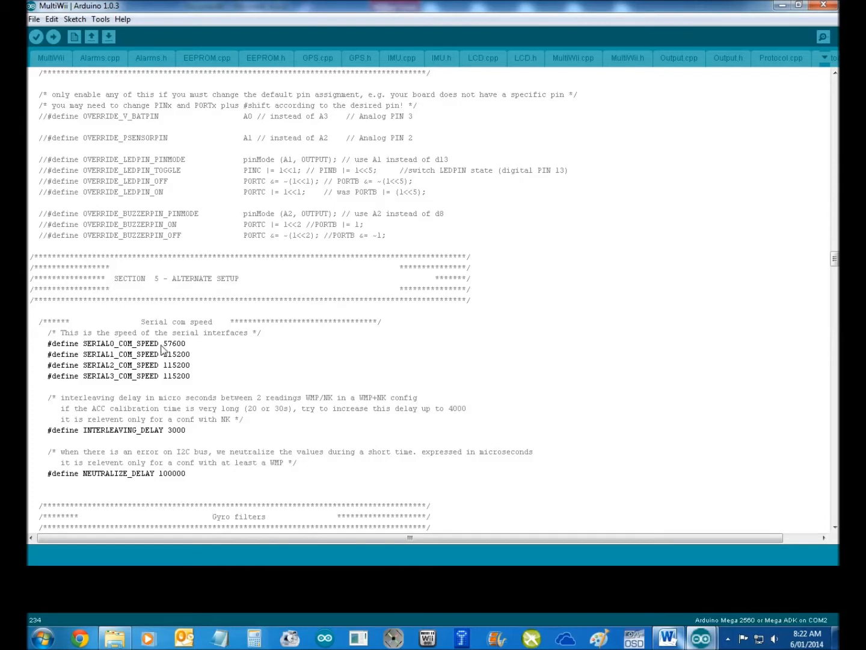
mouse_move(170, 350)
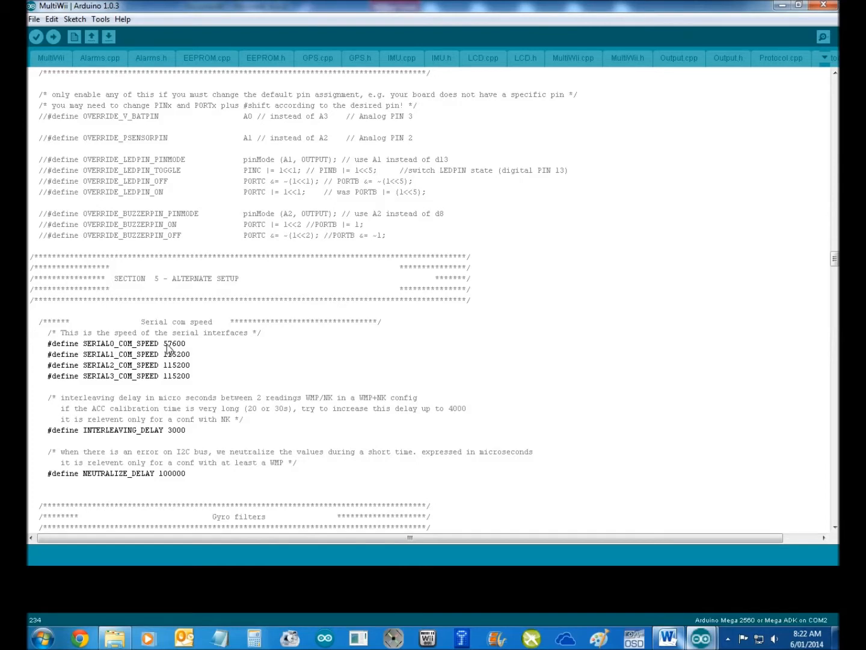
double_click(174, 343)
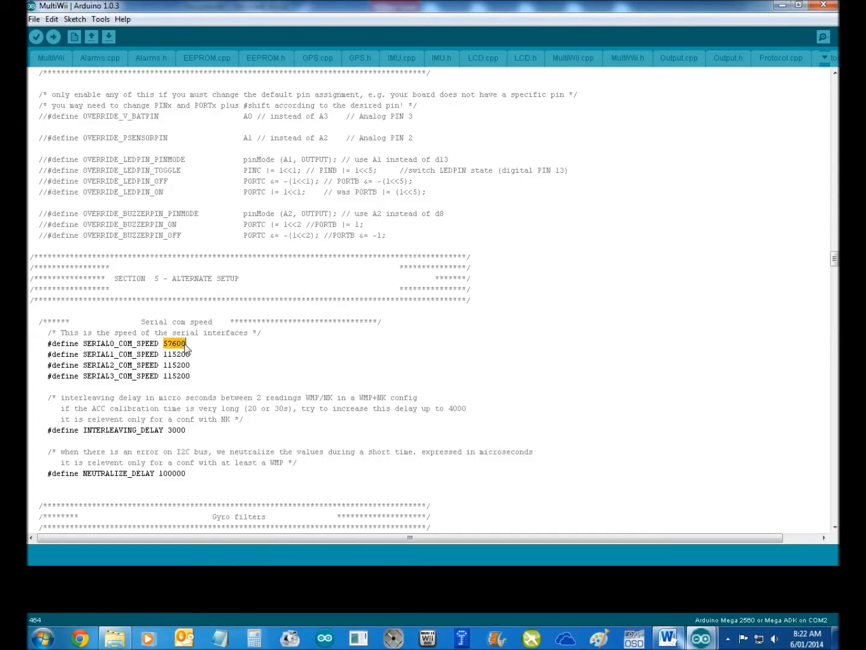
type("1152")
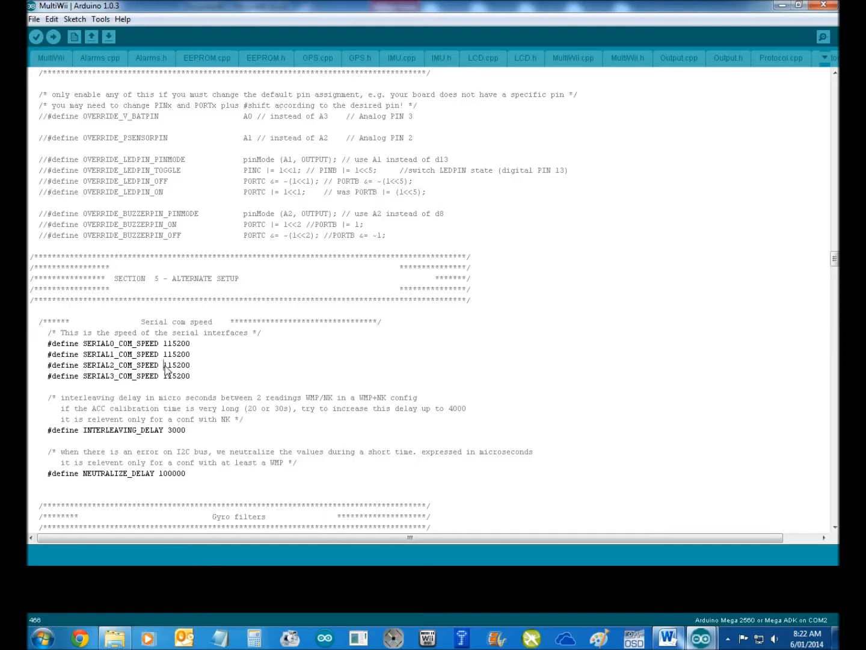
double_click(176, 365)
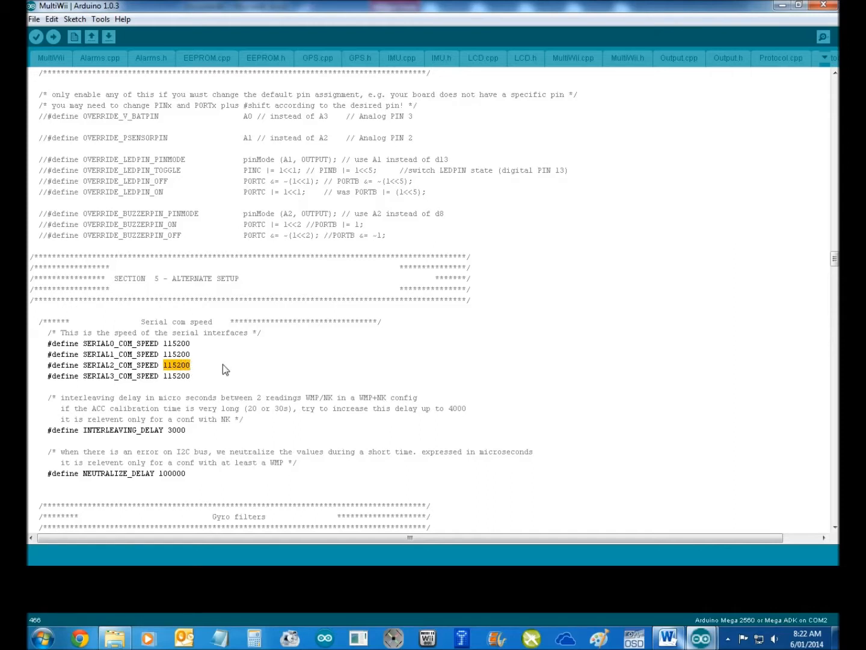
mouse_move(252, 387)
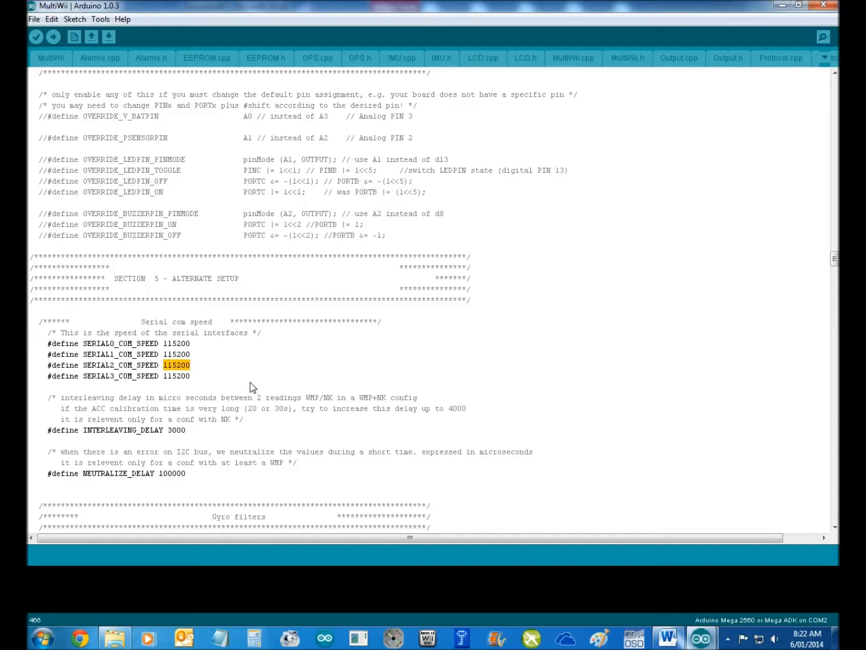
type("3840")
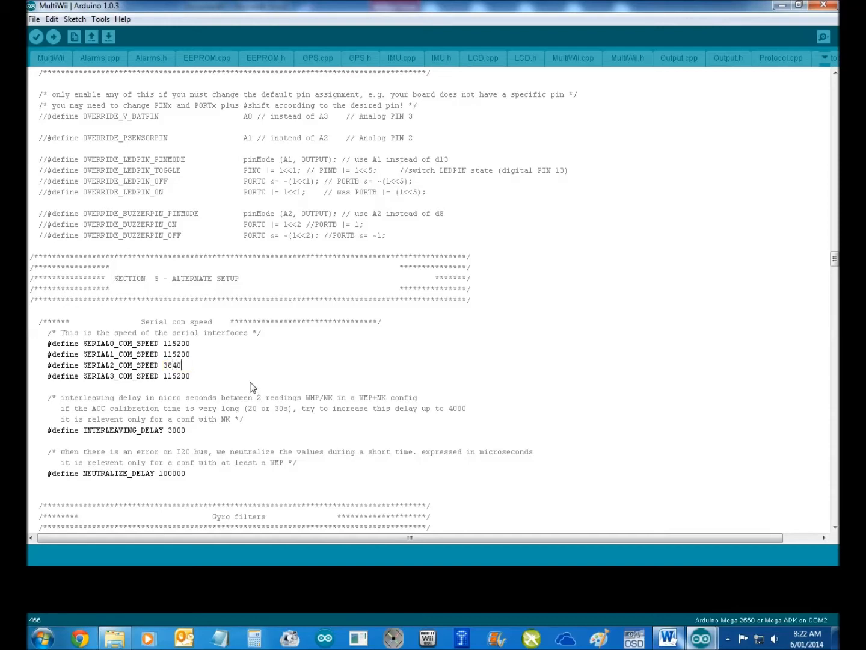
type("0")
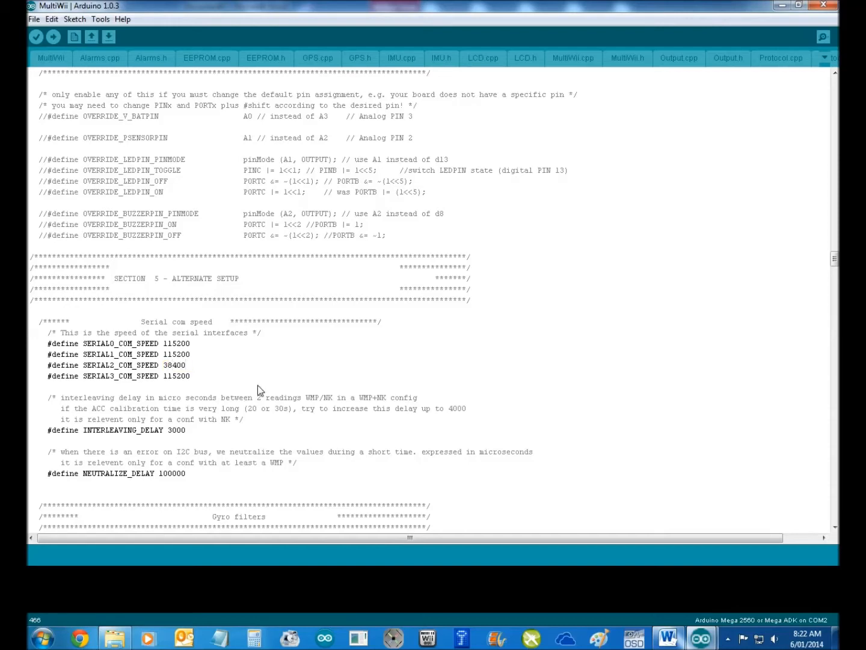
Replace the GPS_BAUD value 57600 with 38400 in the GPS section
scroll("down", 3)
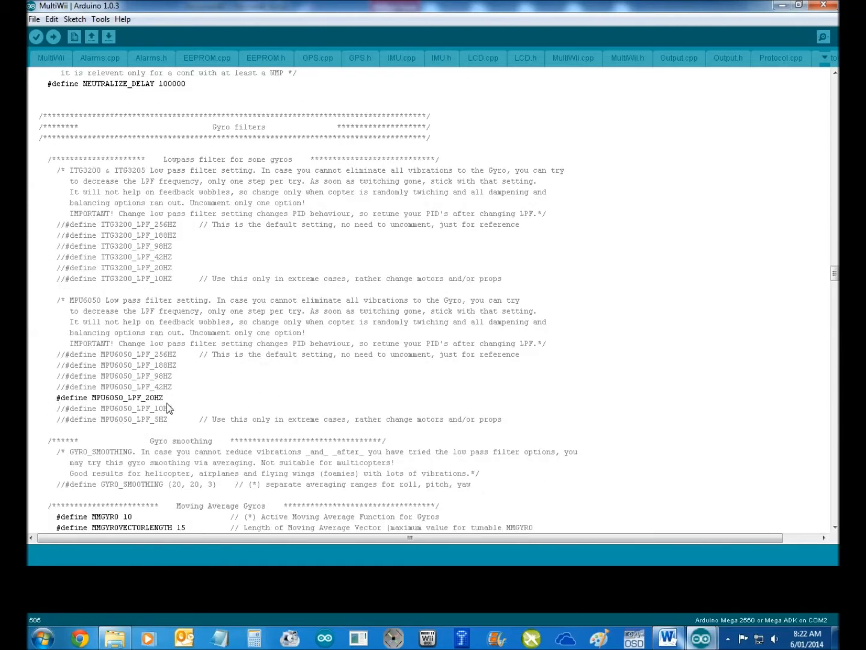
mouse_move(147, 410)
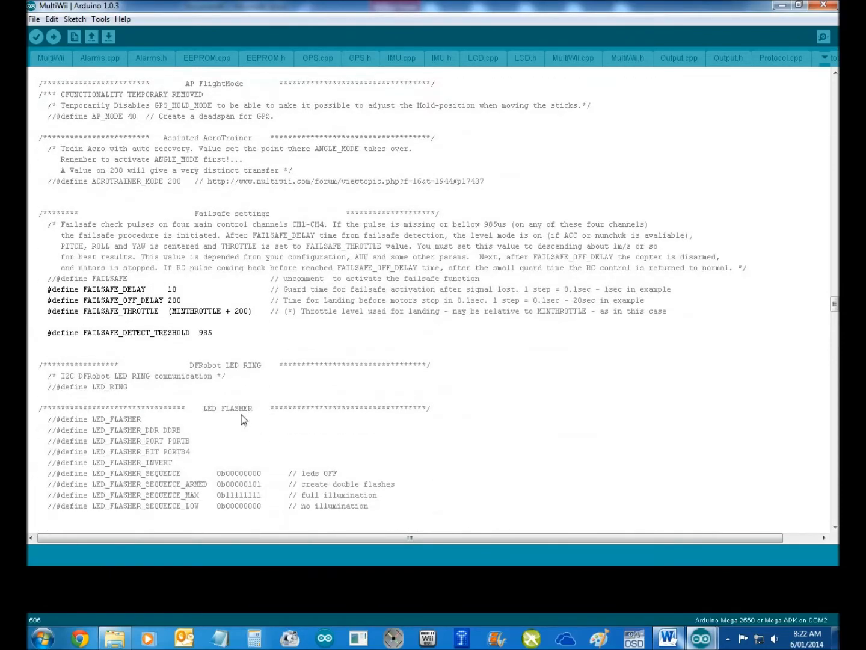
scroll("down", 3)
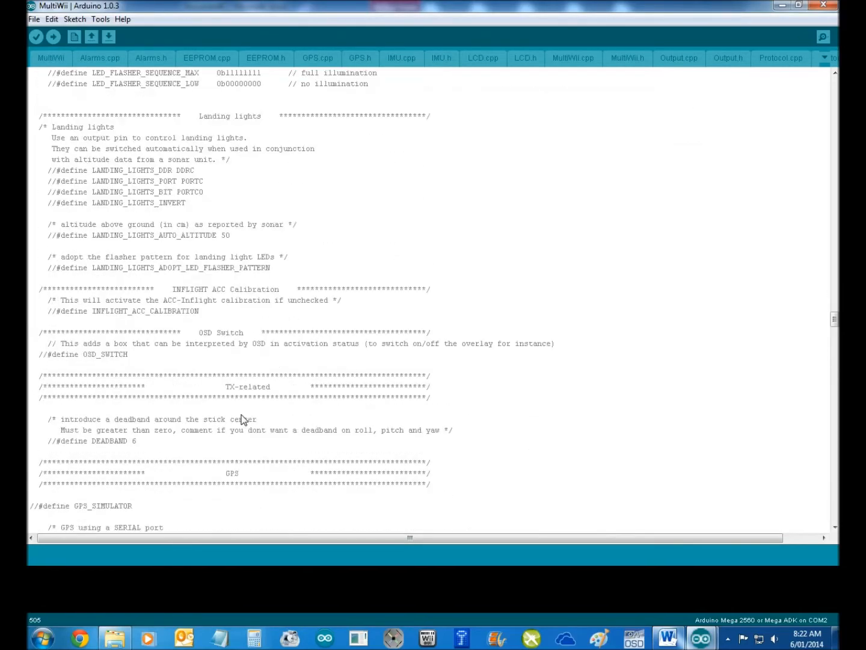
scroll("down", 3)
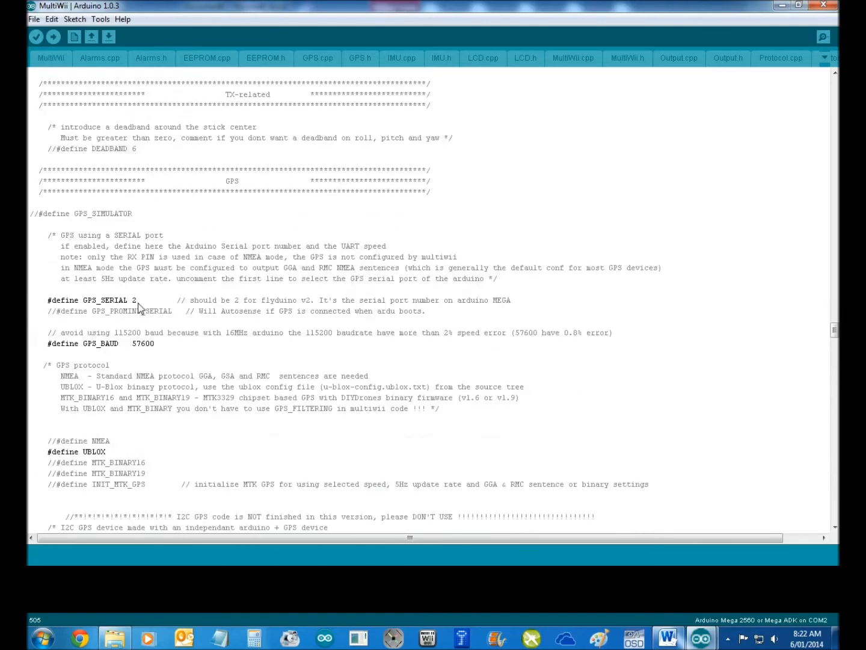
double_click(136, 343)
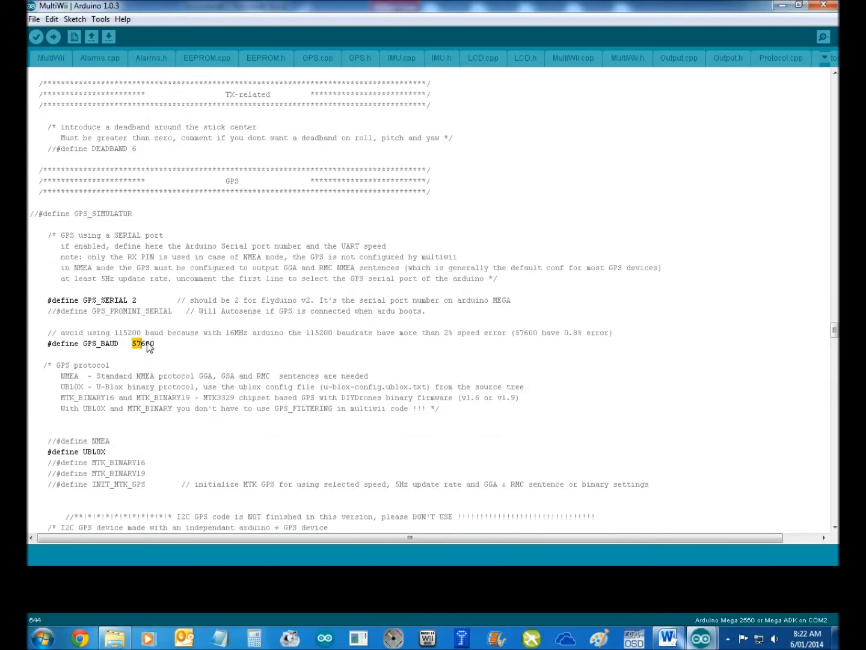
type("115")
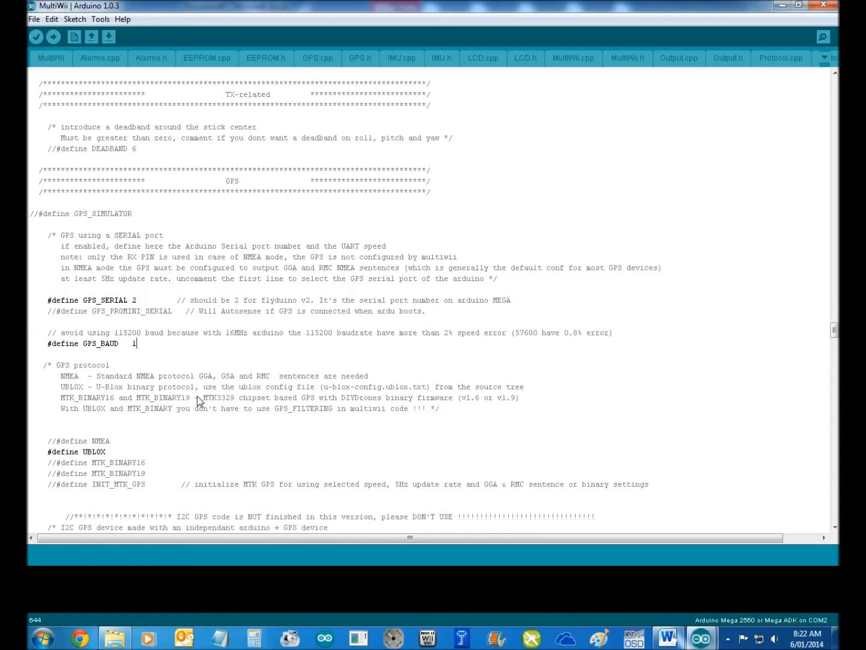
type("38400")
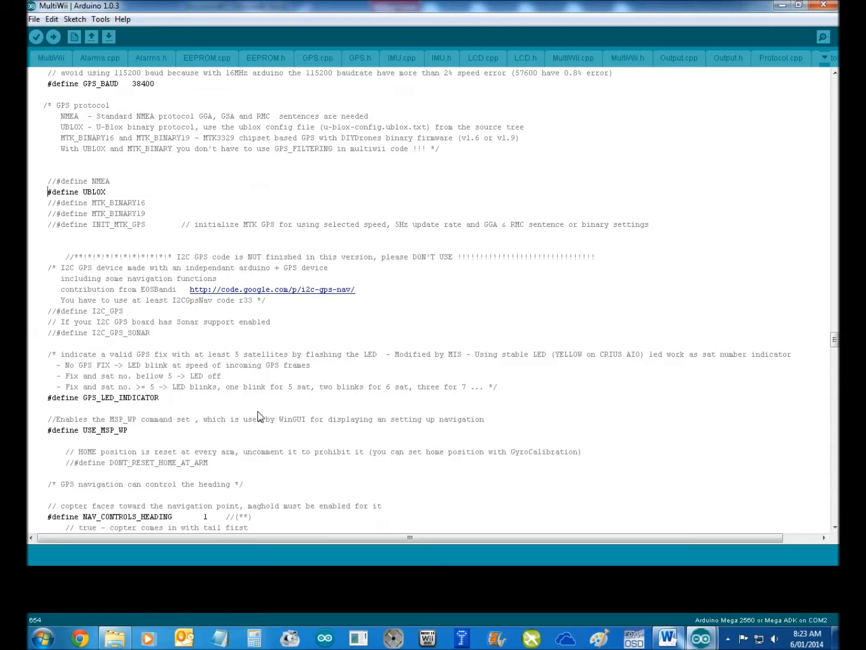
scroll("down", 3)
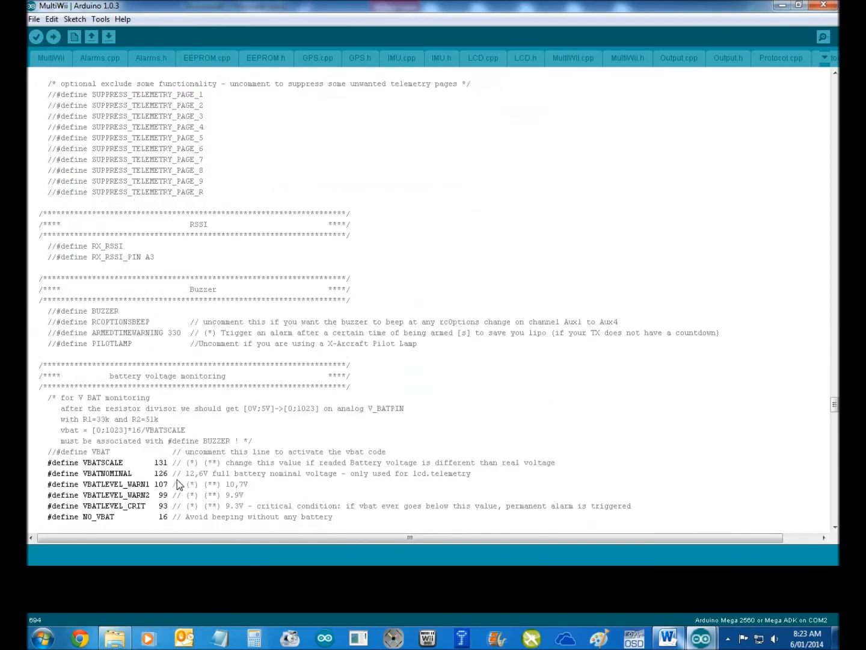
scroll("down", 3)
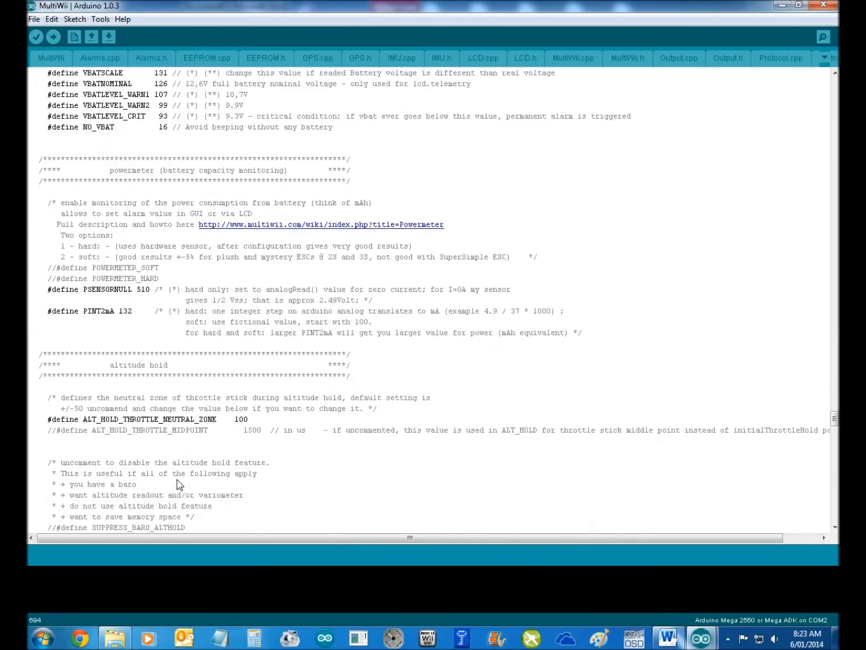
scroll("down", 3)
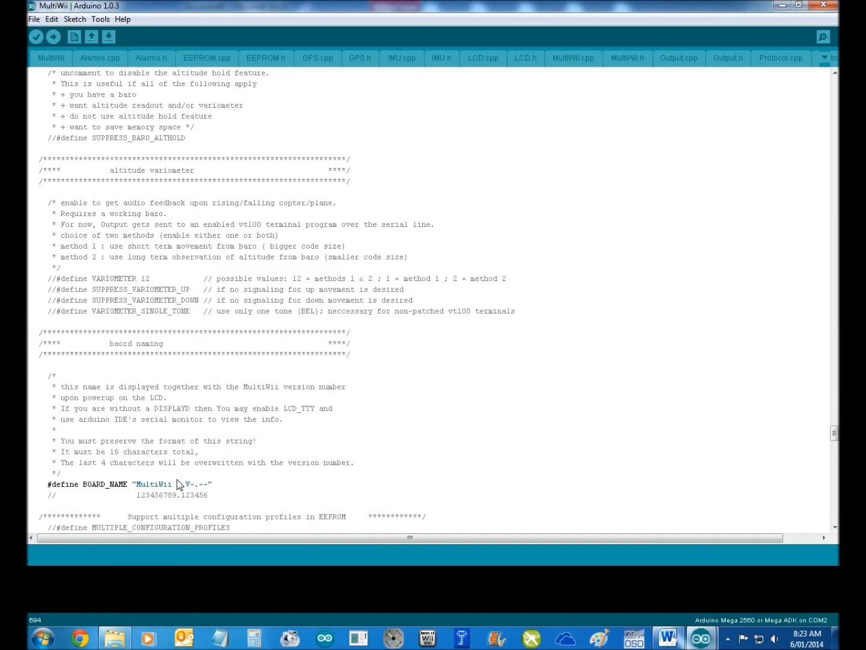
scroll("down", 3)
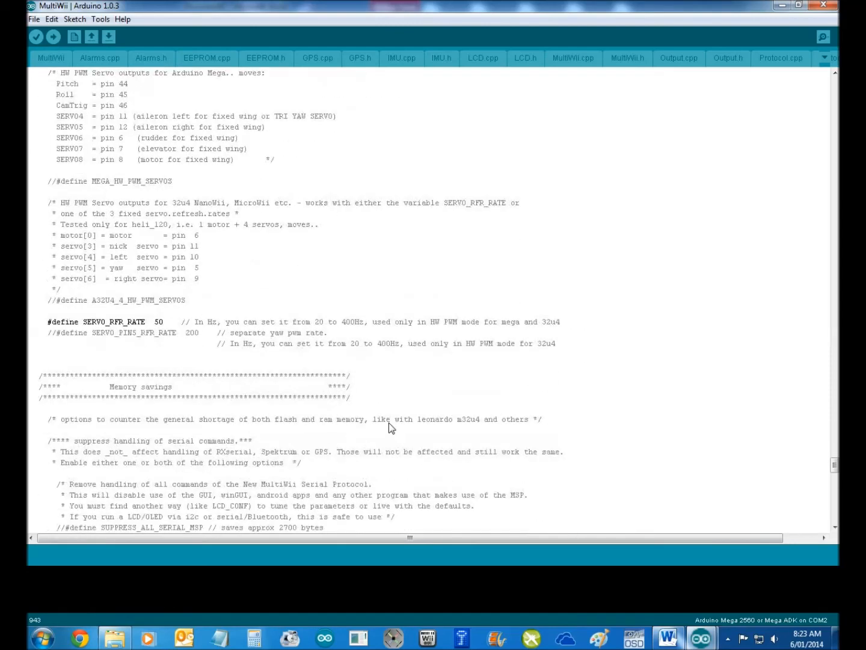
scroll("down", 3)
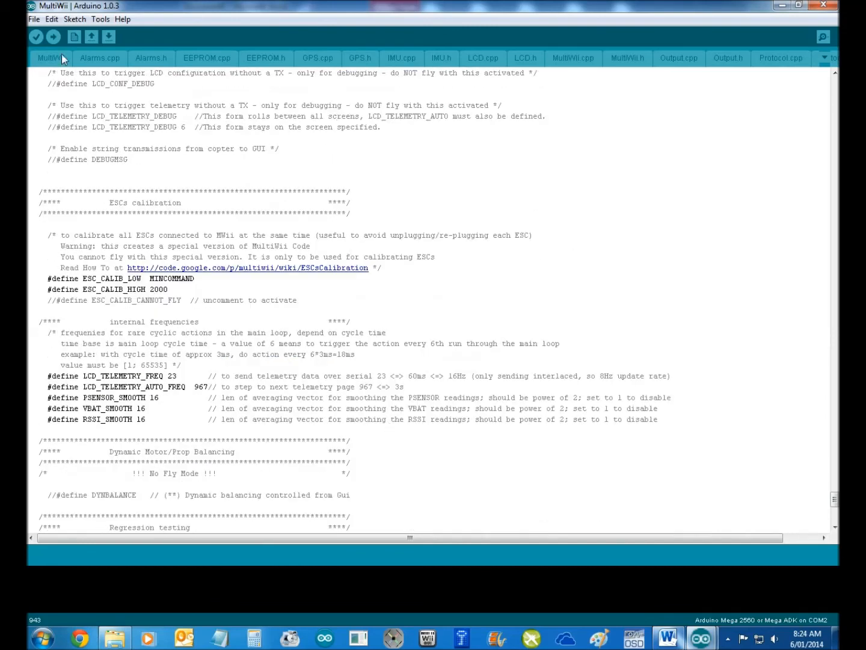
mouse_move(79, 91)
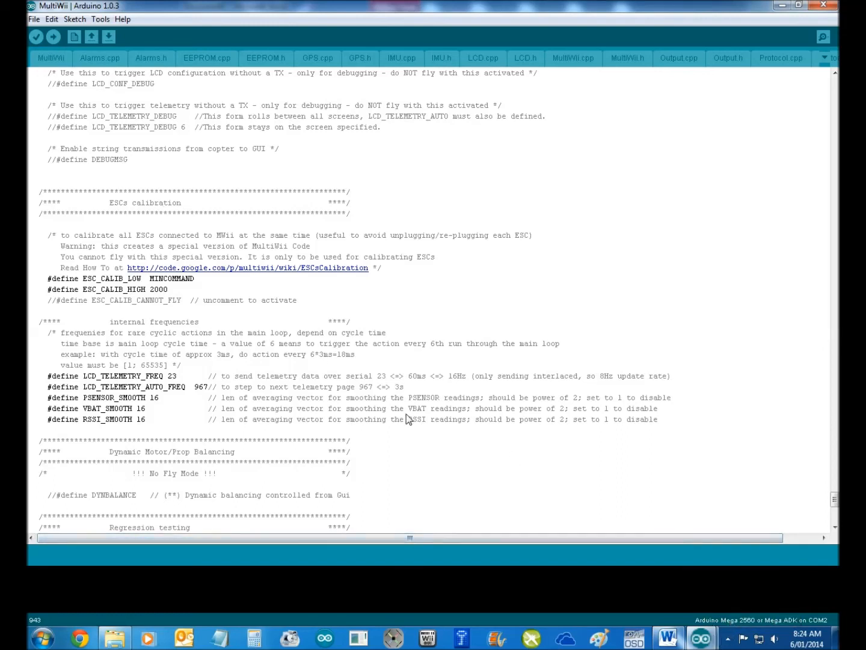
mouse_move(474, 414)
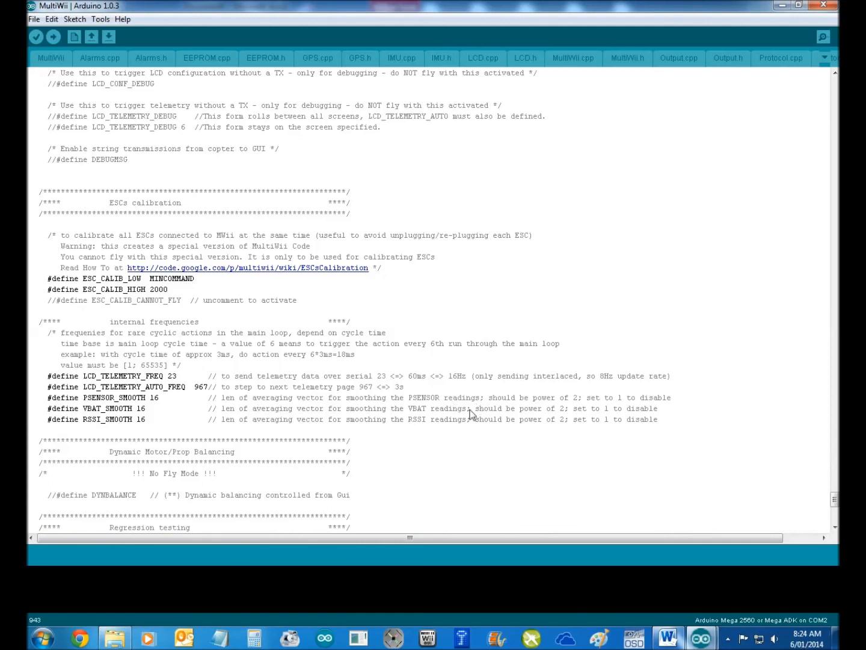